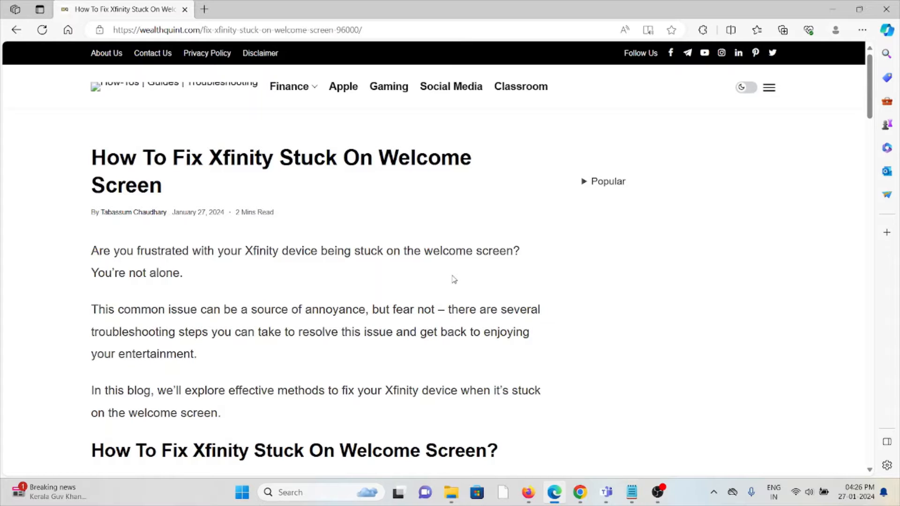
pyautogui.scroll(-3)
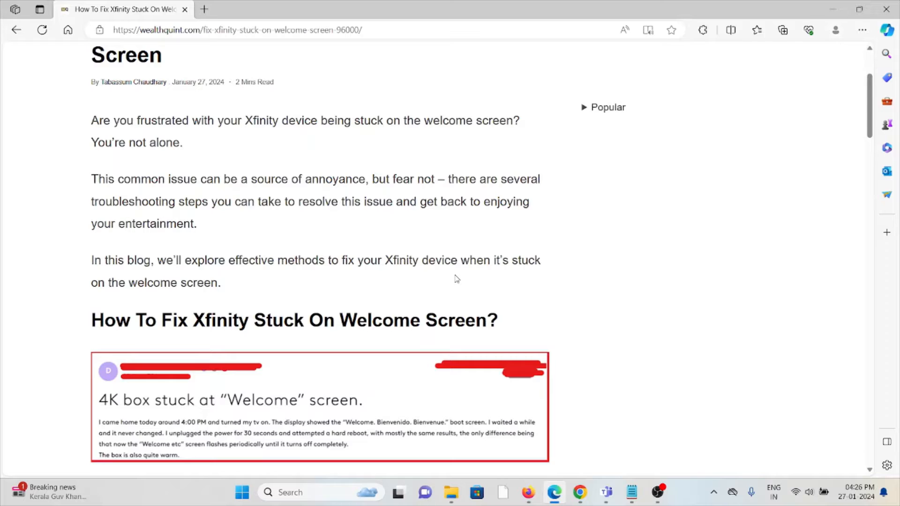
pyautogui.scroll(-3)
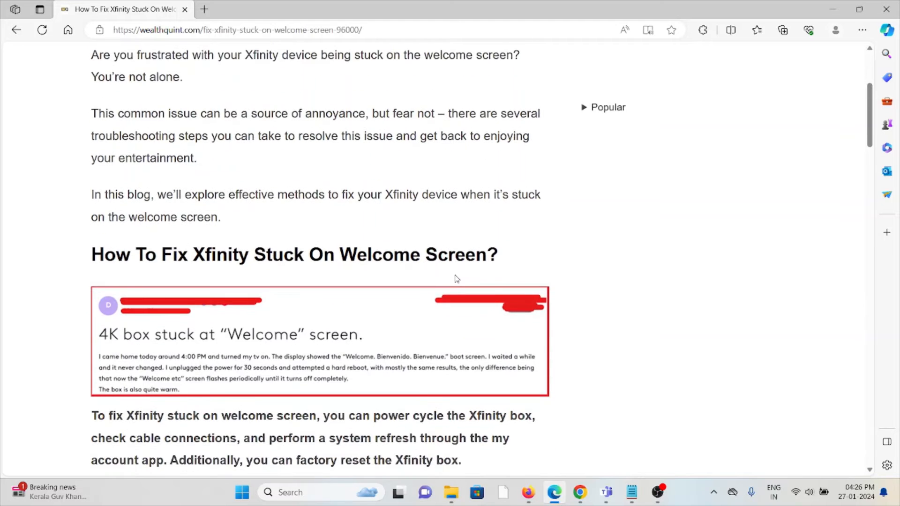
pyautogui.scroll(-3)
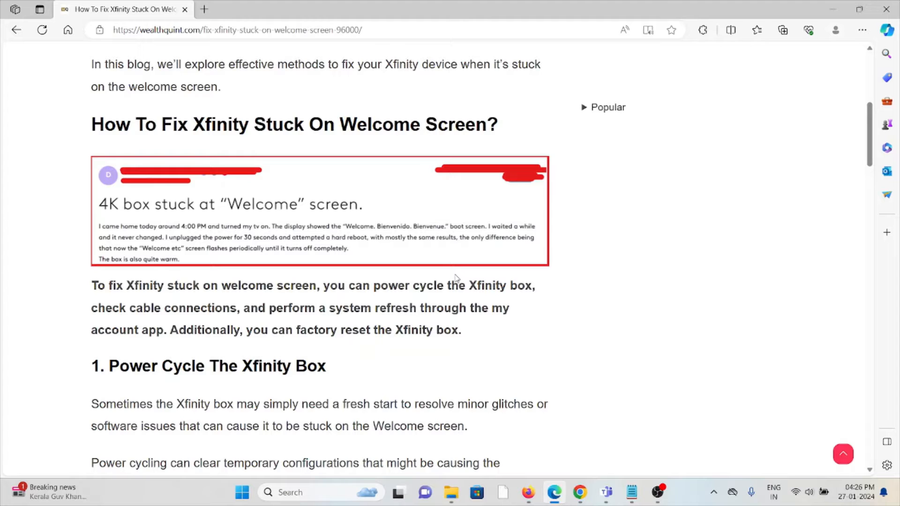
pyautogui.scroll(-3)
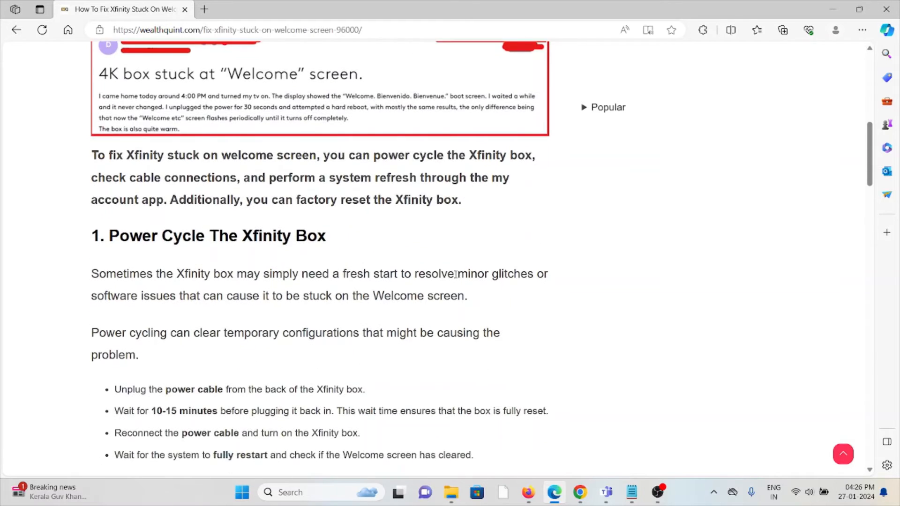
pyautogui.scroll(-3)
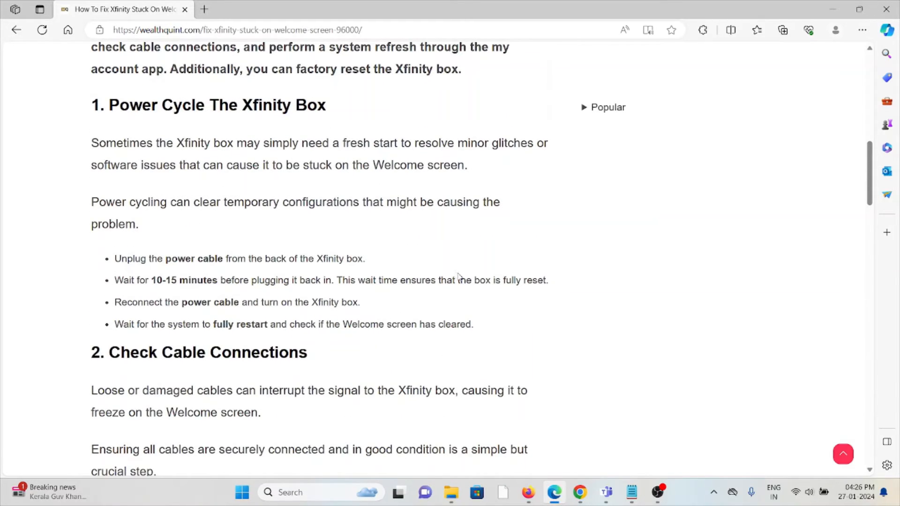
pyautogui.moveTo(487, 270)
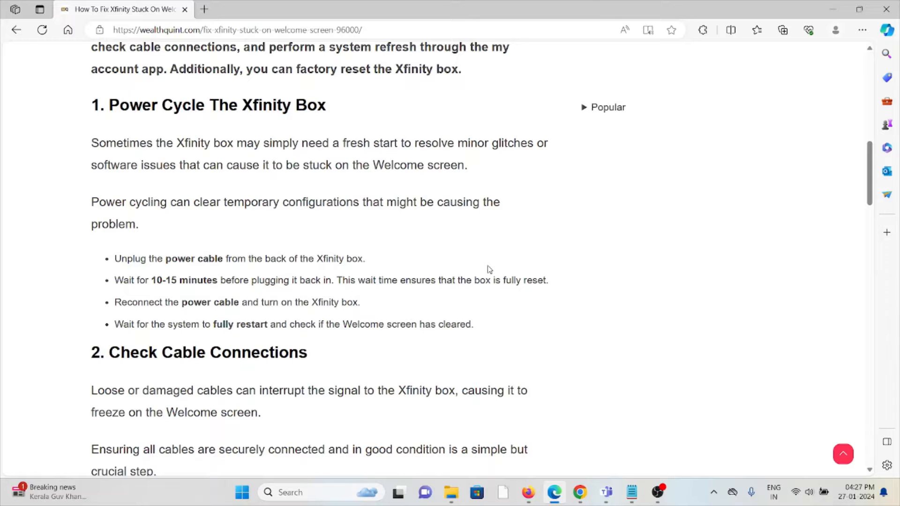
pyautogui.moveTo(289, 244)
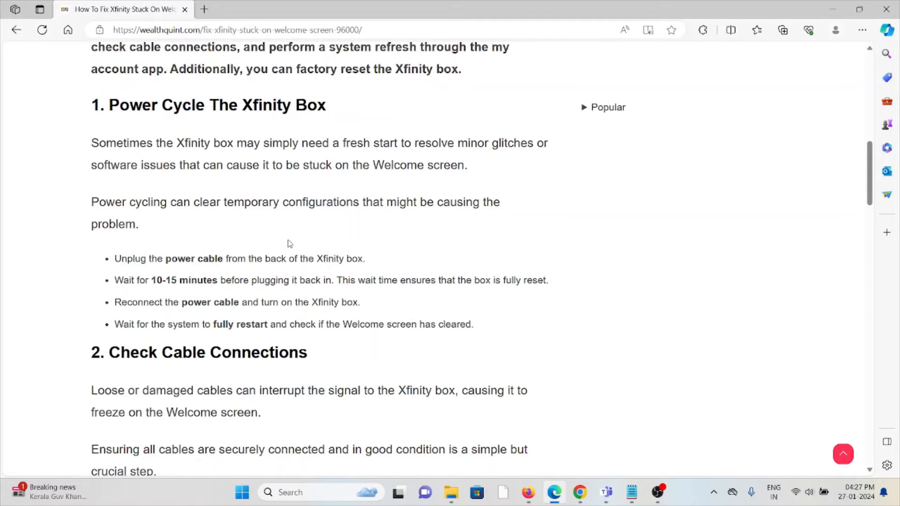
pyautogui.scroll(-3)
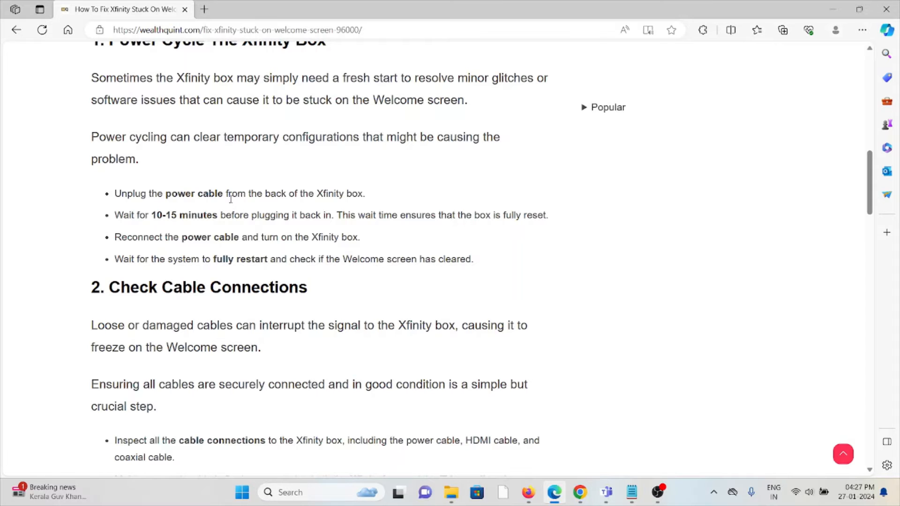
pyautogui.scroll(-3)
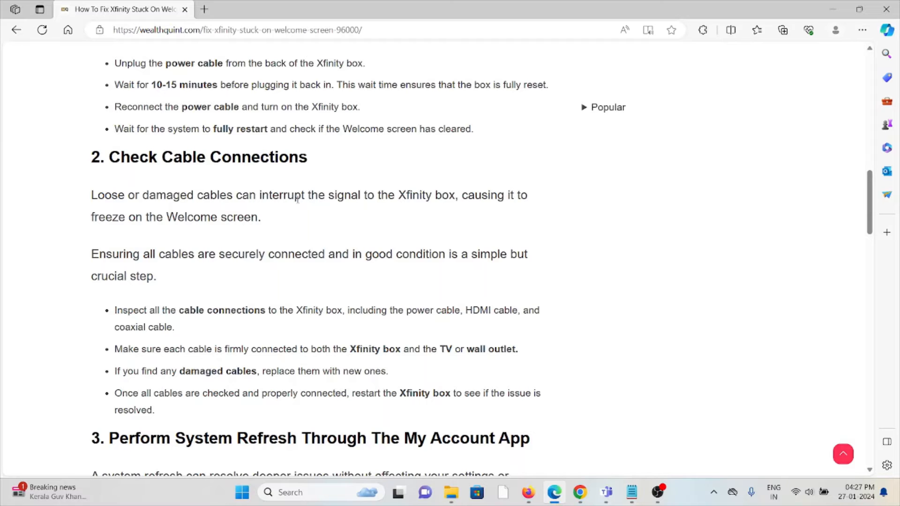
pyautogui.moveTo(266, 239)
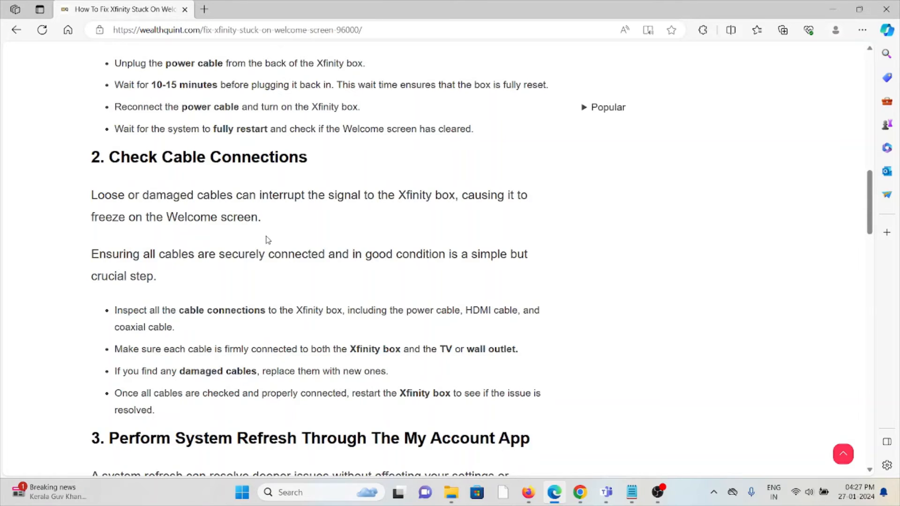
pyautogui.scroll(-3)
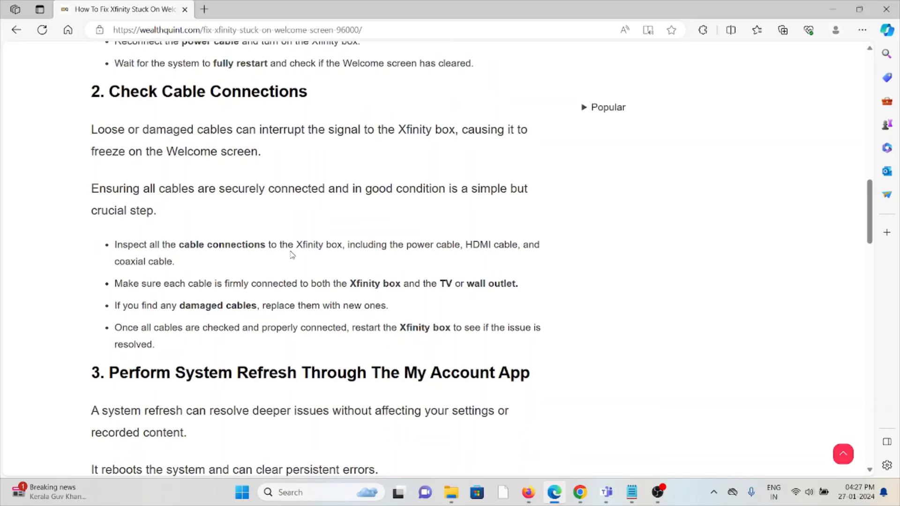
pyautogui.scroll(-3)
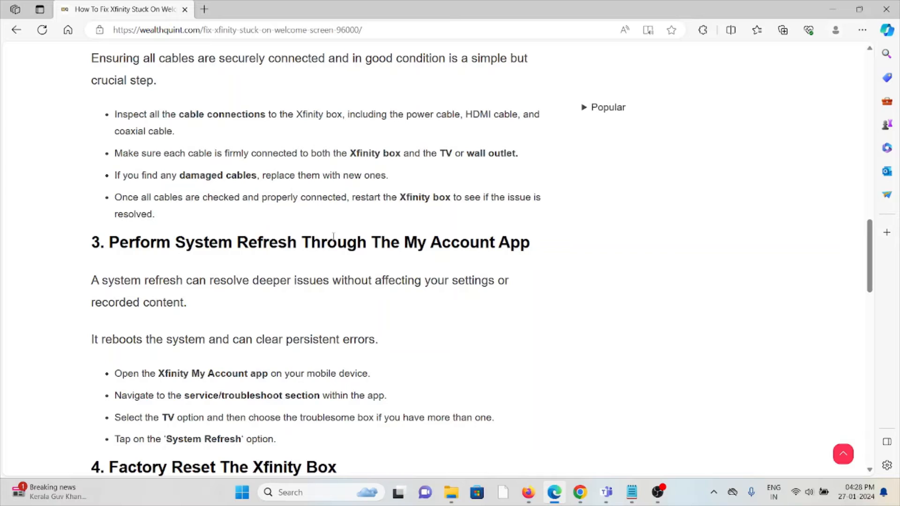
pyautogui.moveTo(335, 229)
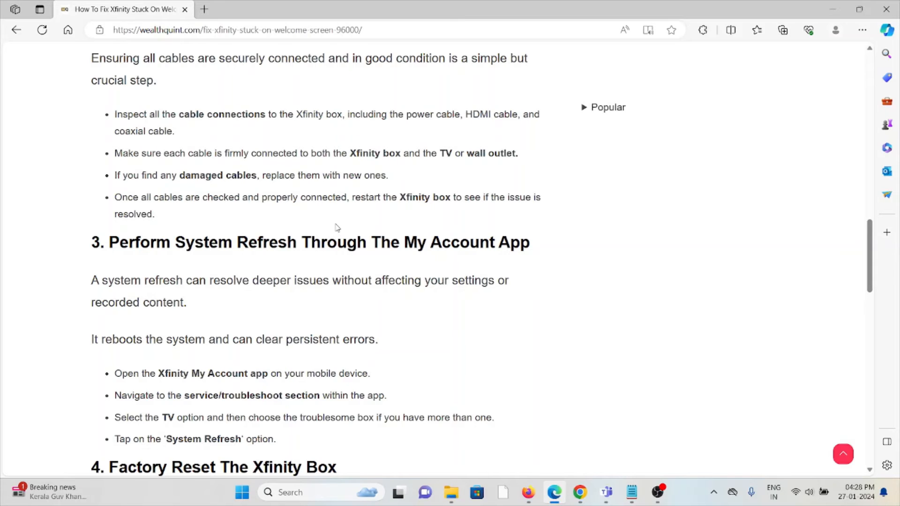
pyautogui.scroll(-3)
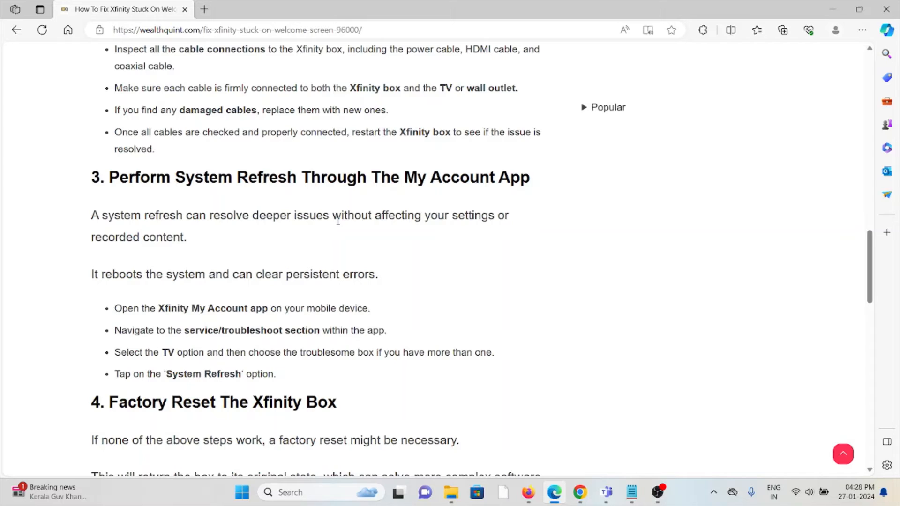
pyautogui.moveTo(339, 228)
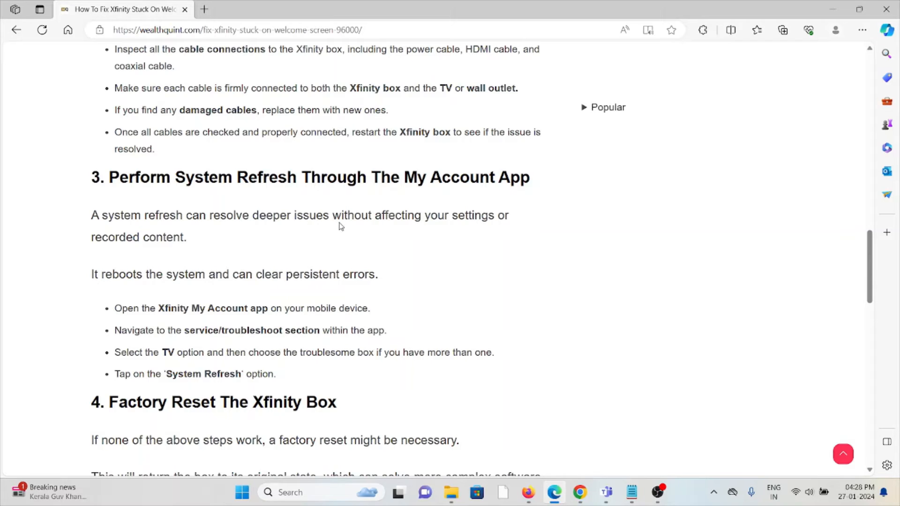
pyautogui.scroll(-3)
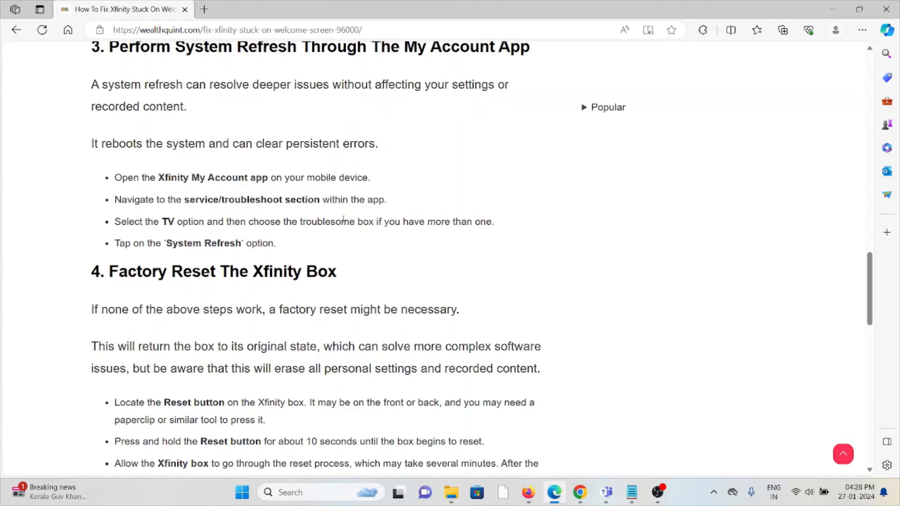
pyautogui.moveTo(340, 234)
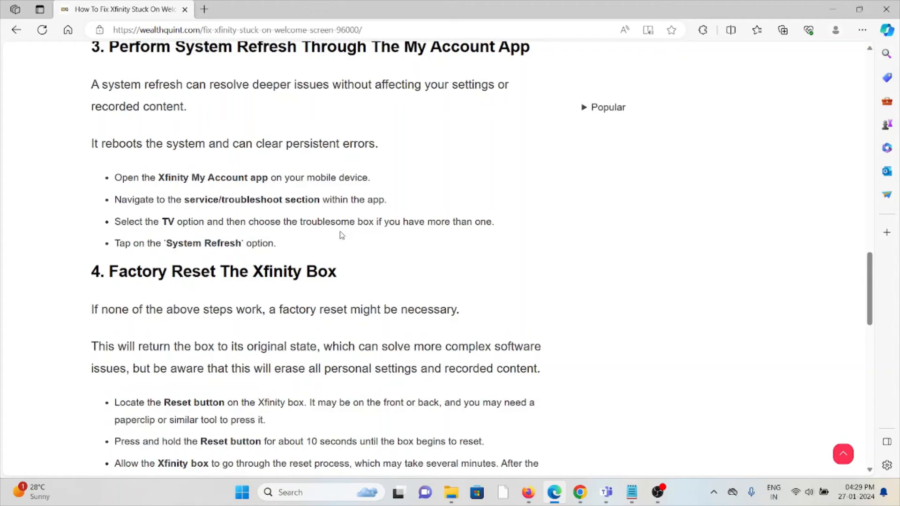
pyautogui.moveTo(255, 222)
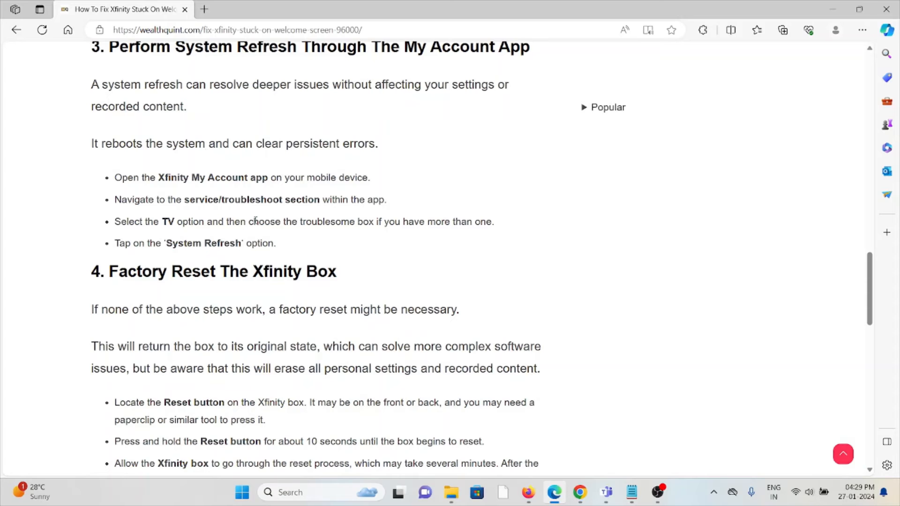
pyautogui.scroll(-3)
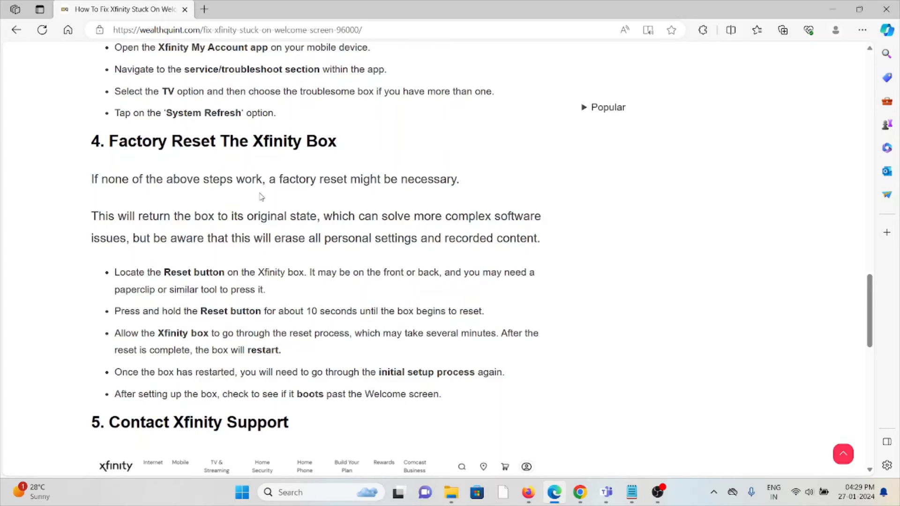
pyautogui.scroll(-3)
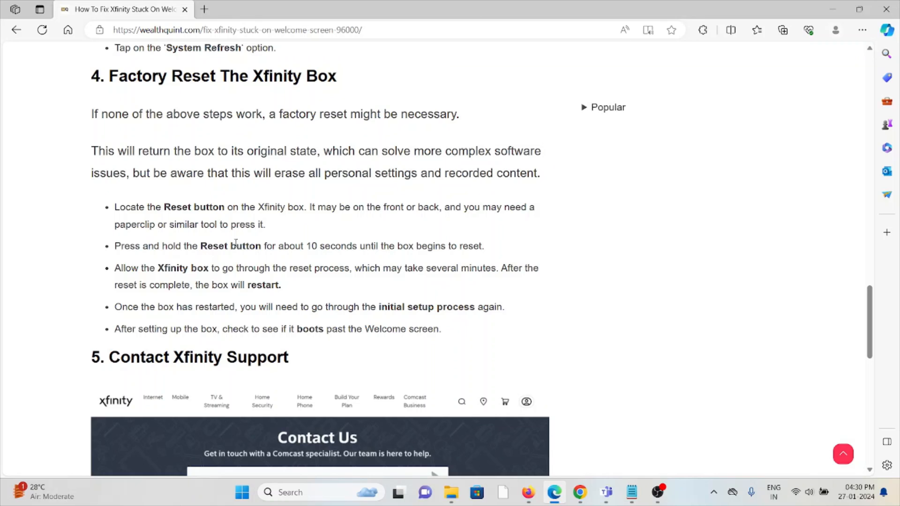
pyautogui.moveTo(321, 353)
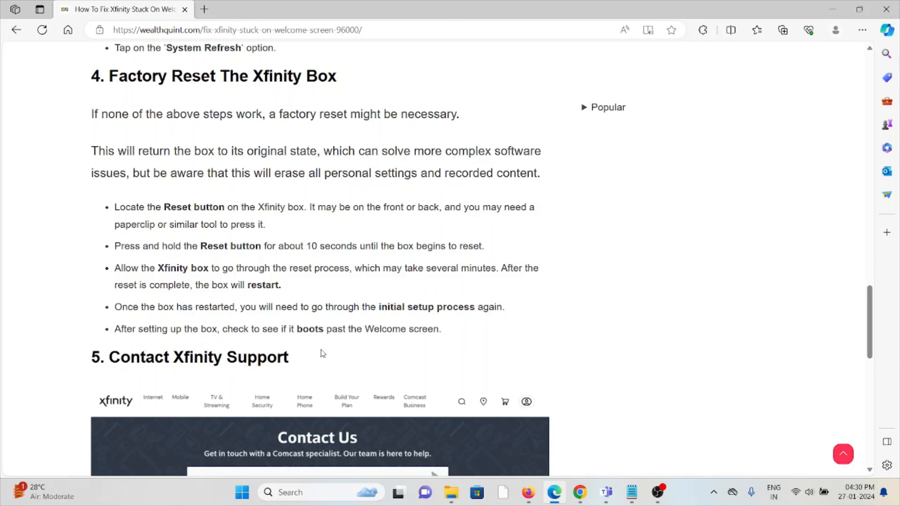
pyautogui.scroll(-3)
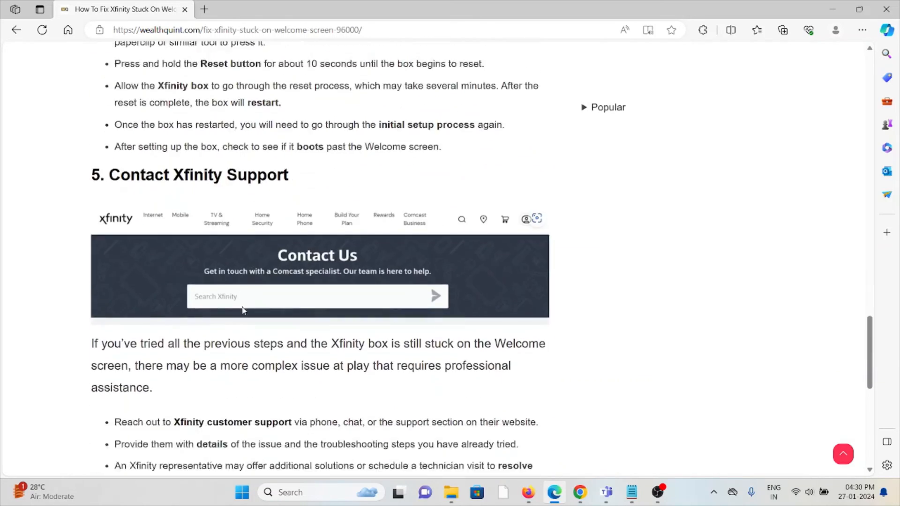
pyautogui.scroll(-3)
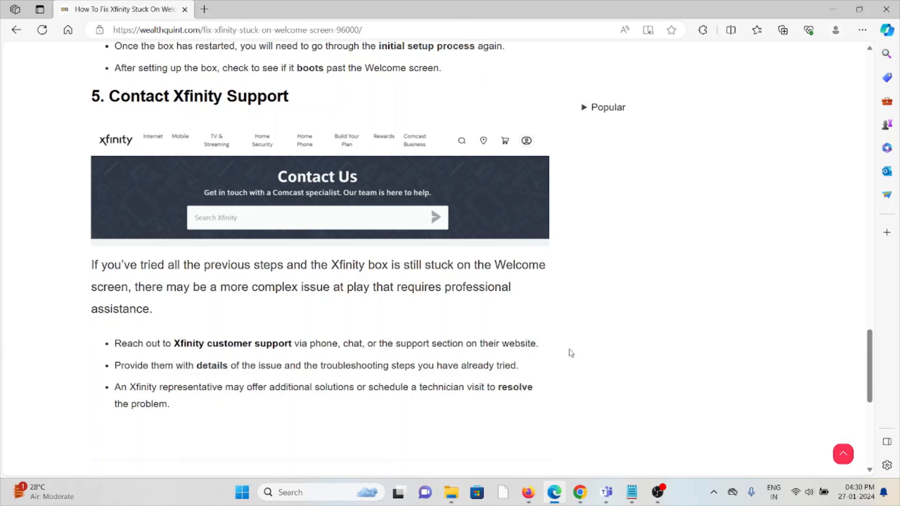
pyautogui.scroll(3)
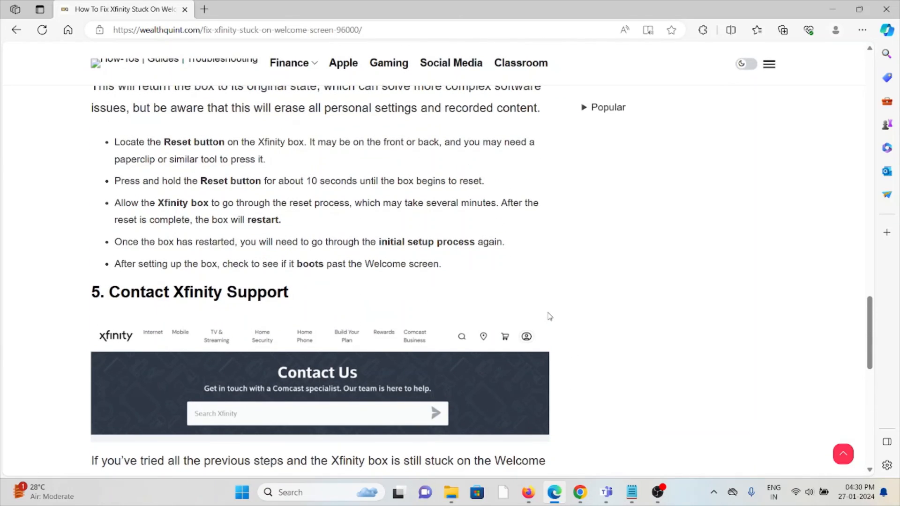